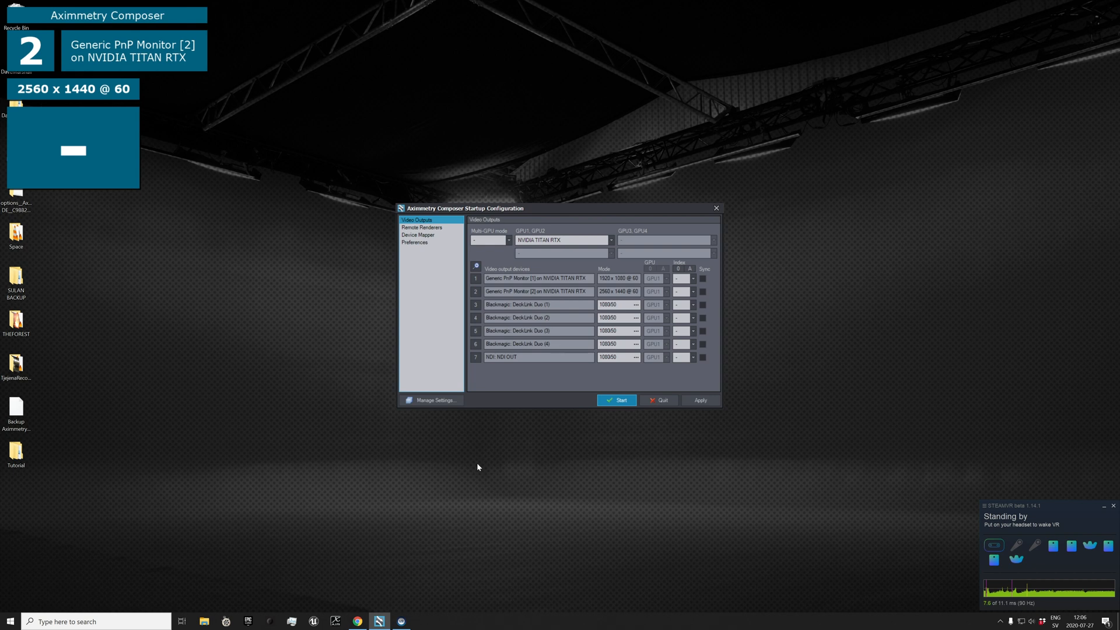
mouse_move(752, 182)
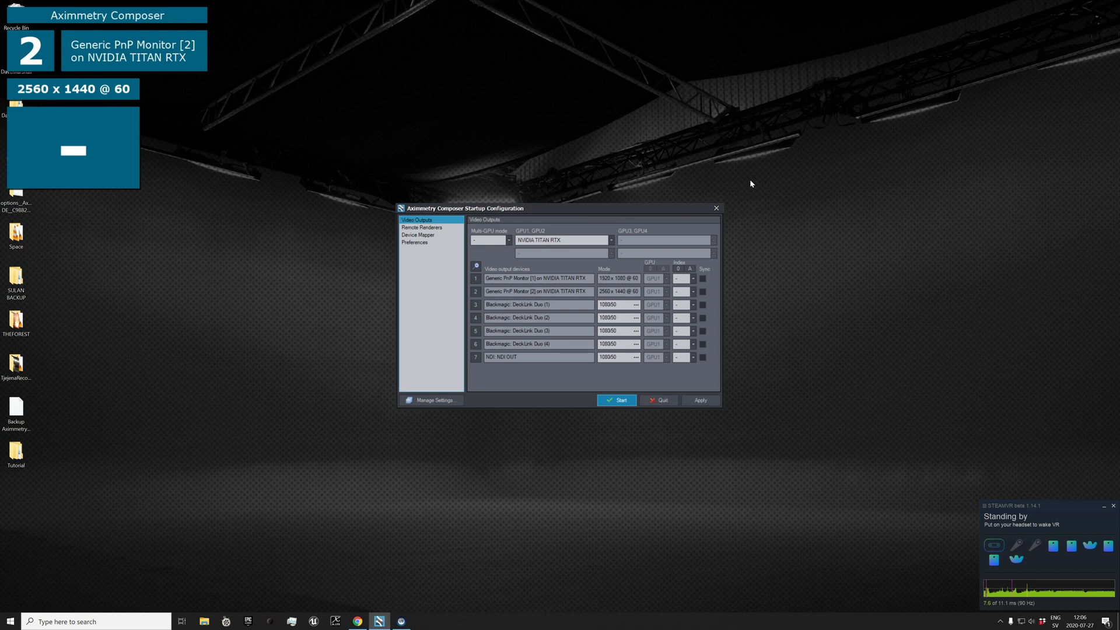
mouse_move(697, 266)
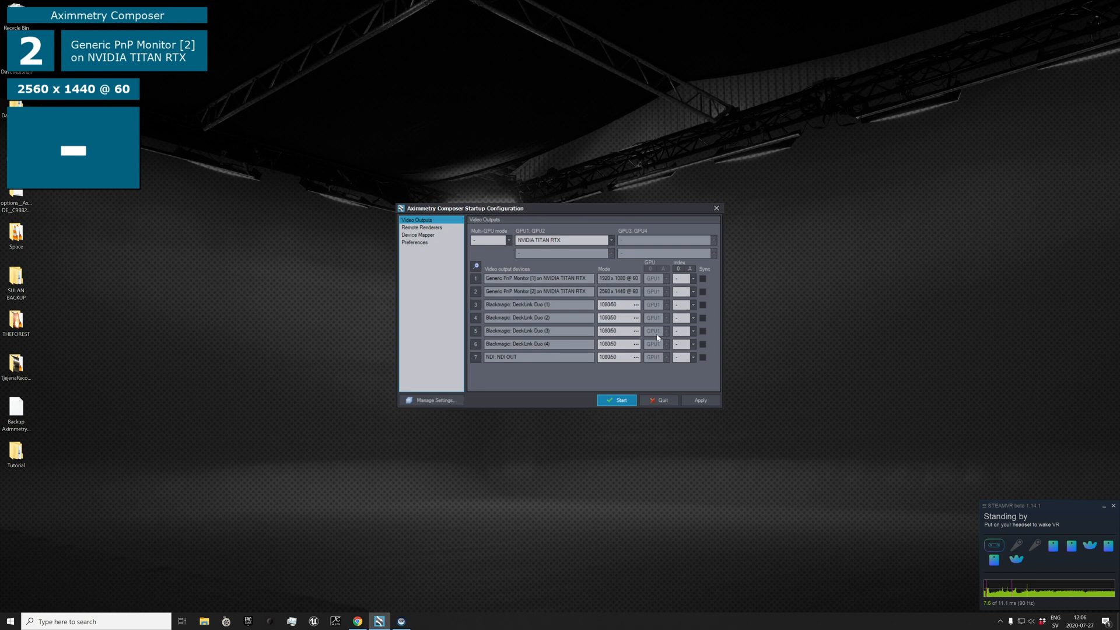
mouse_move(650, 337)
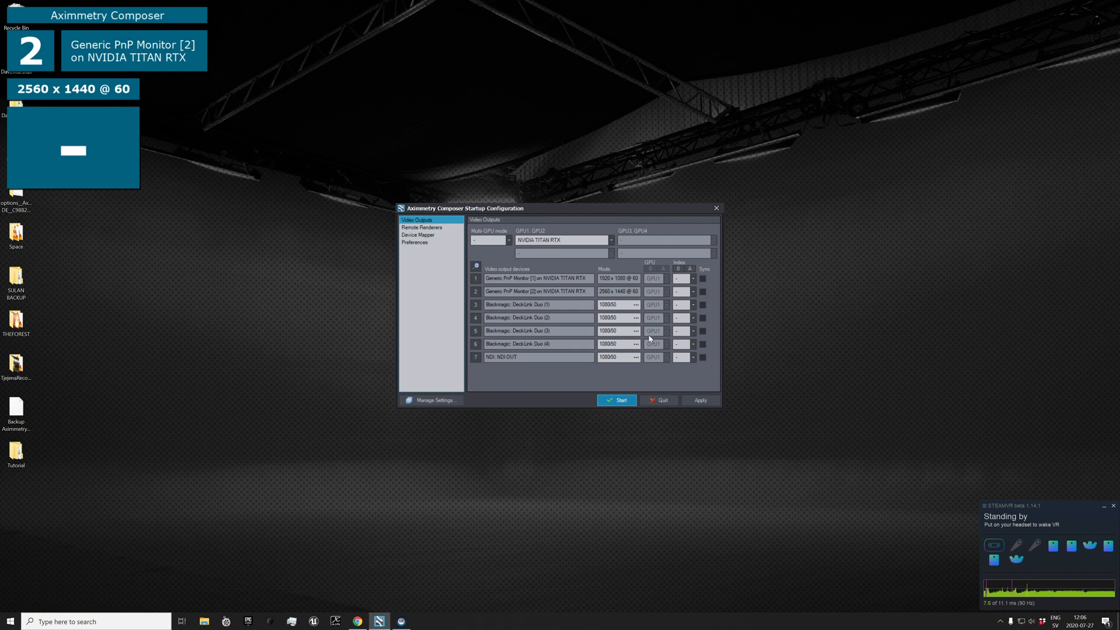